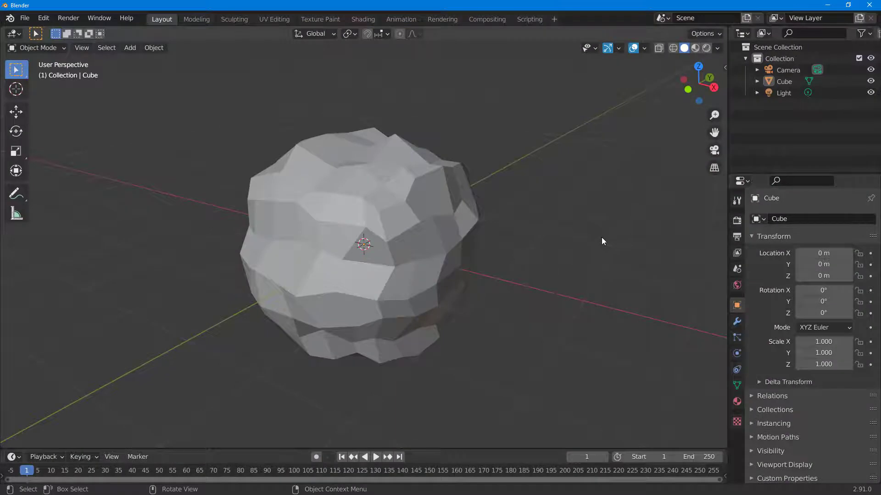
mouse_move(585, 256)
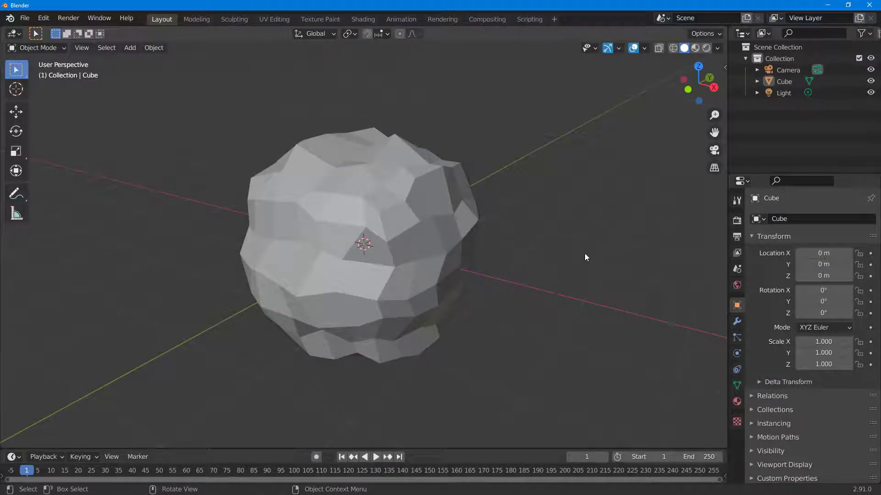
mouse_move(372, 211)
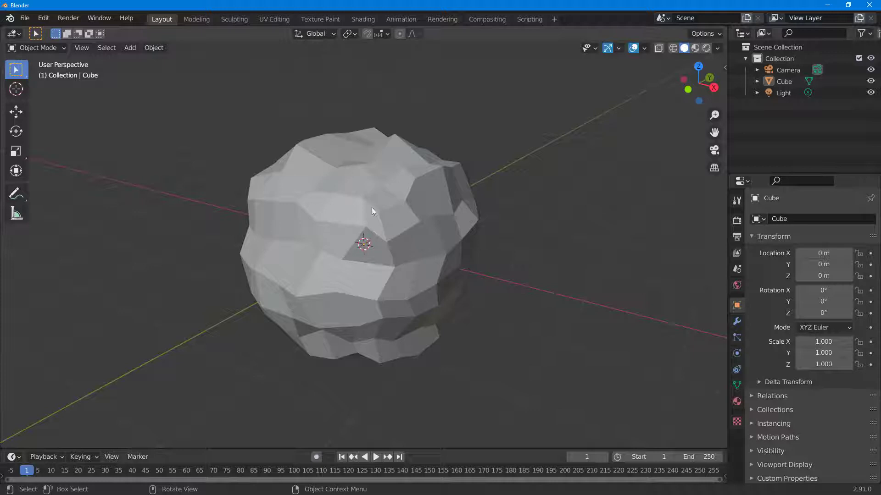
- Make the lumpy Cube object the active selection in the viewport
click(379, 218)
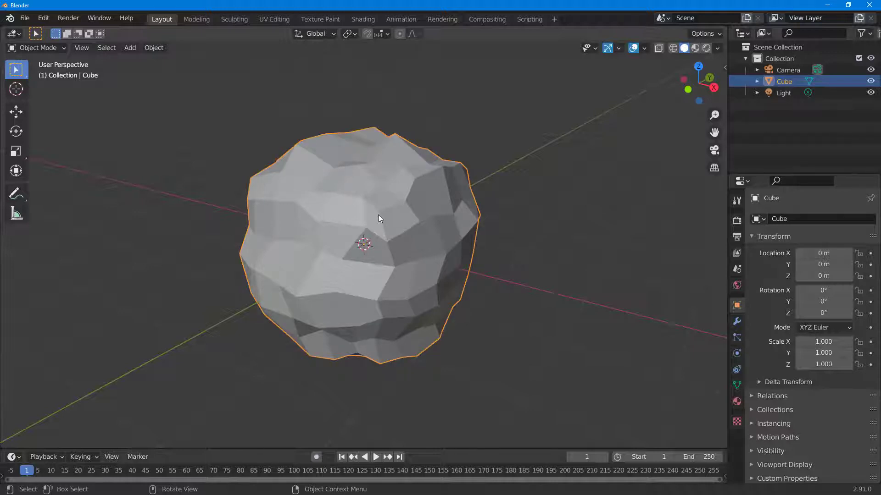
mouse_move(378, 226)
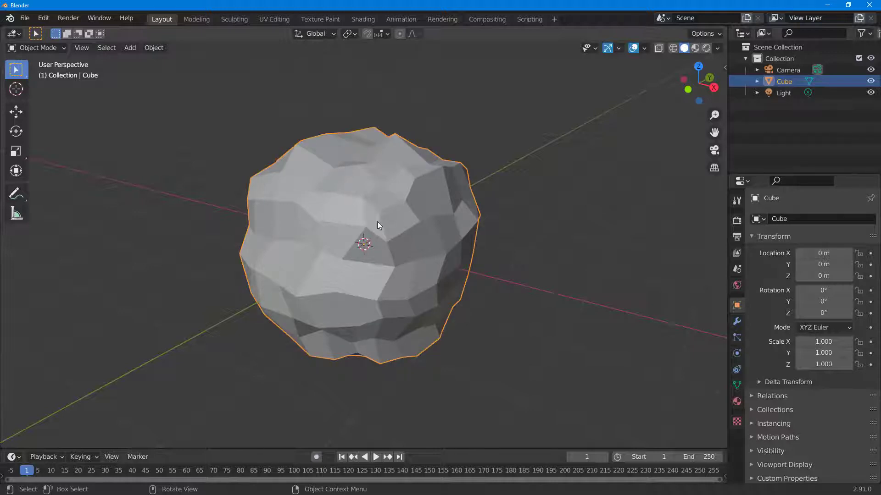
- Enter Edit Mode on the Cube and select all of its geometry
key(Tab)
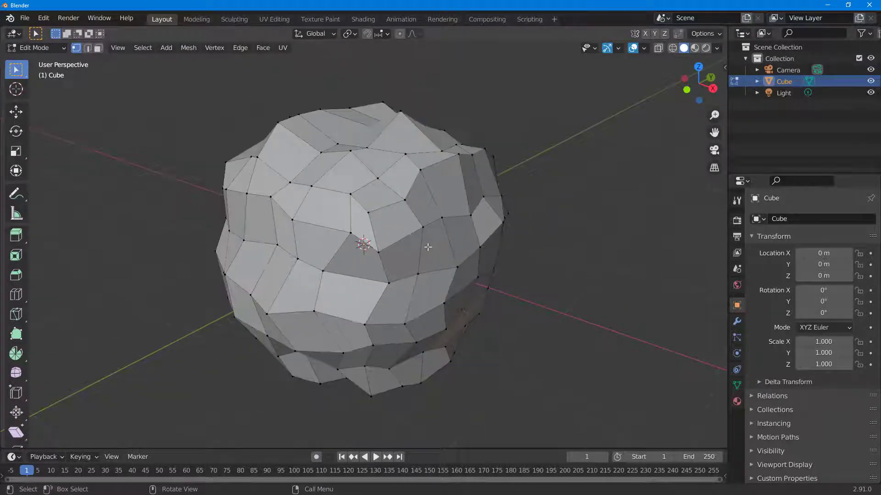
key(a)
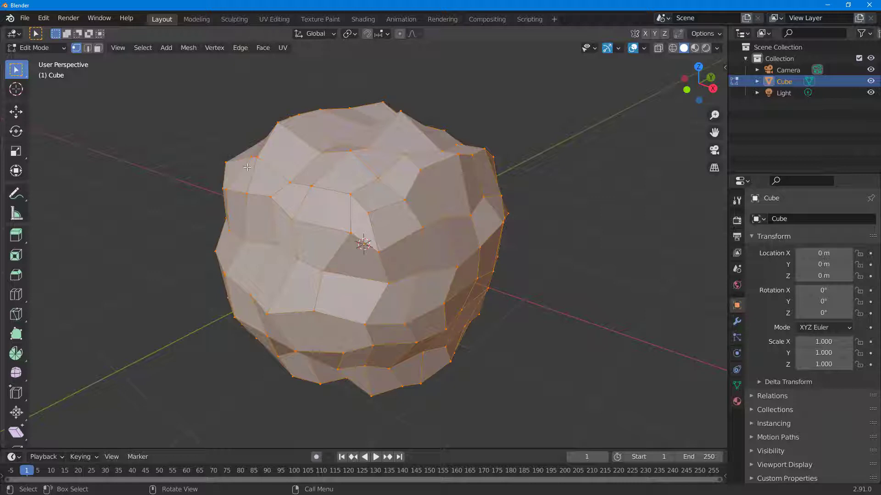
mouse_move(334, 167)
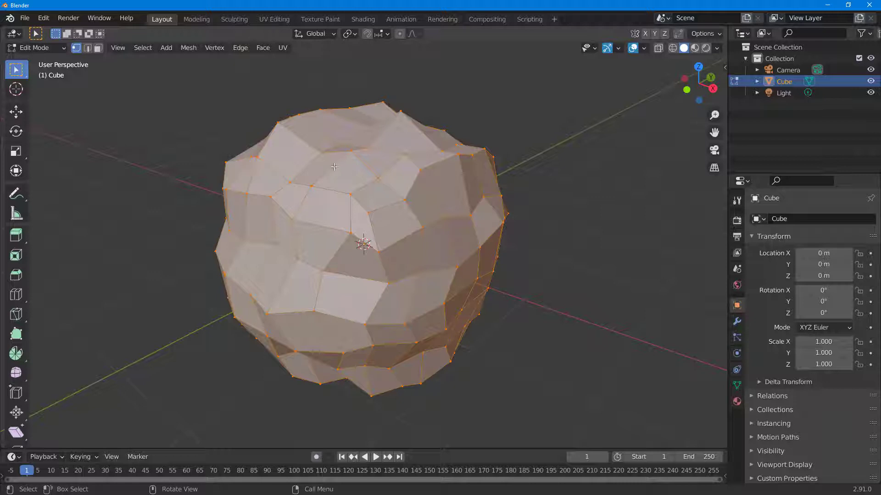
mouse_move(393, 167)
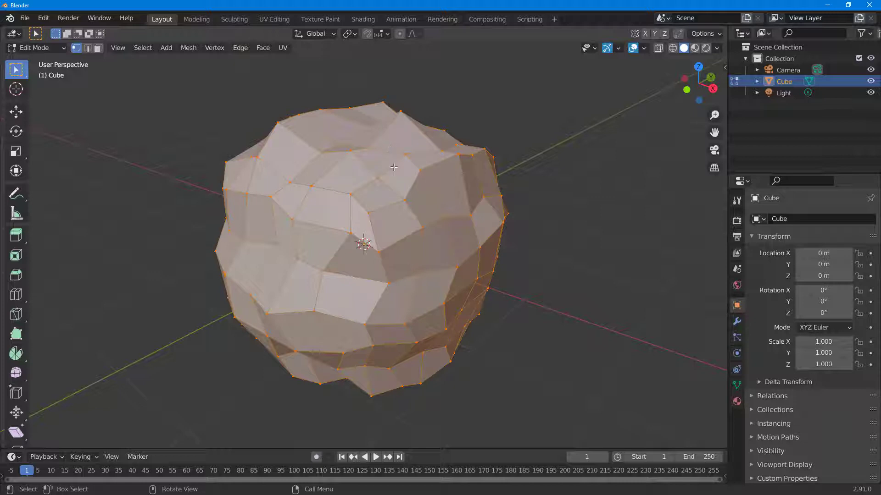
- Apply Limited Dissolve from the Delete menu to the whole mesh at the default 5° limit
key(x)
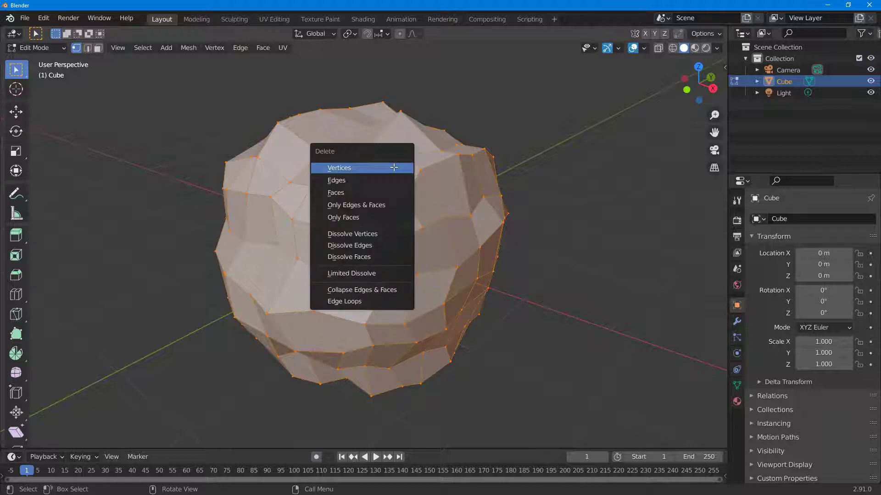
mouse_move(350, 274)
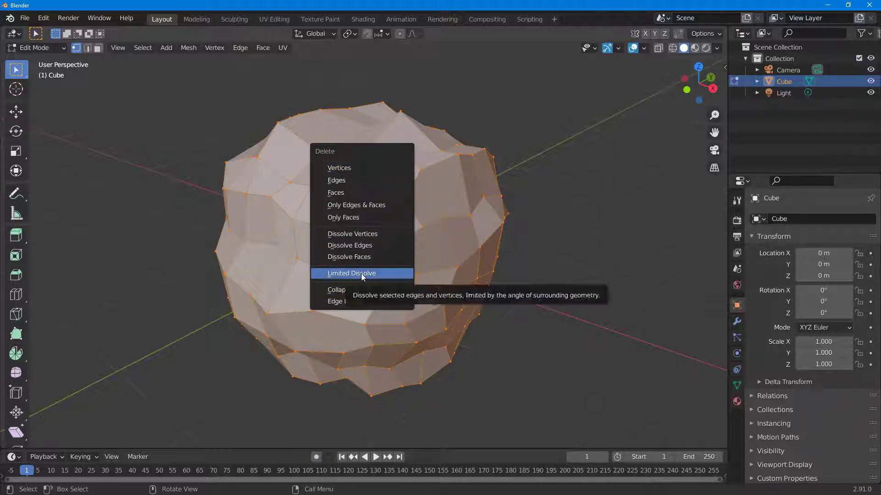
click(352, 273)
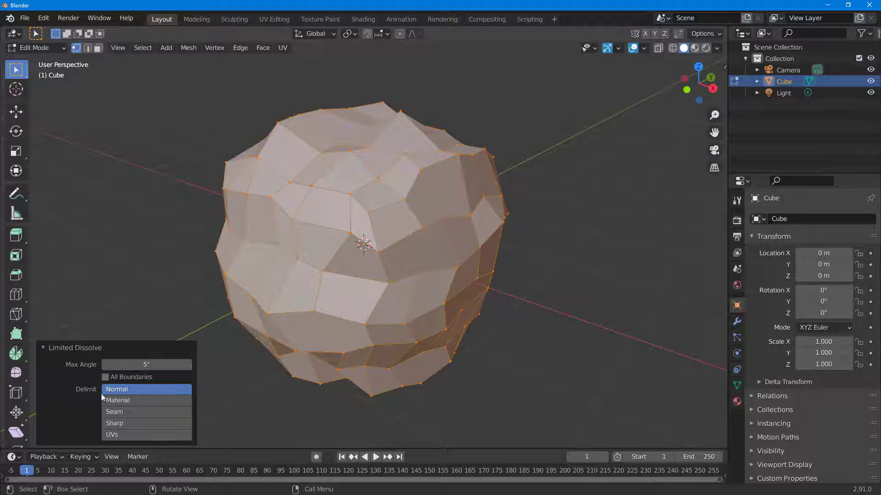
mouse_move(127, 407)
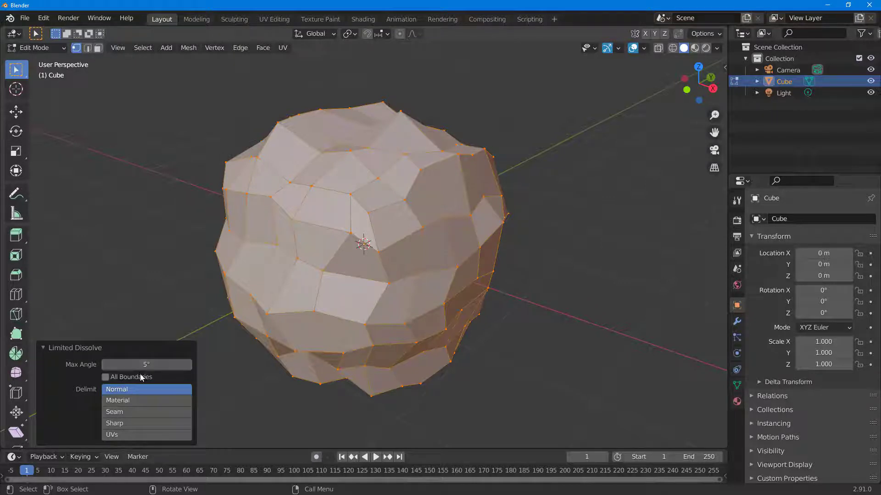
mouse_move(146, 364)
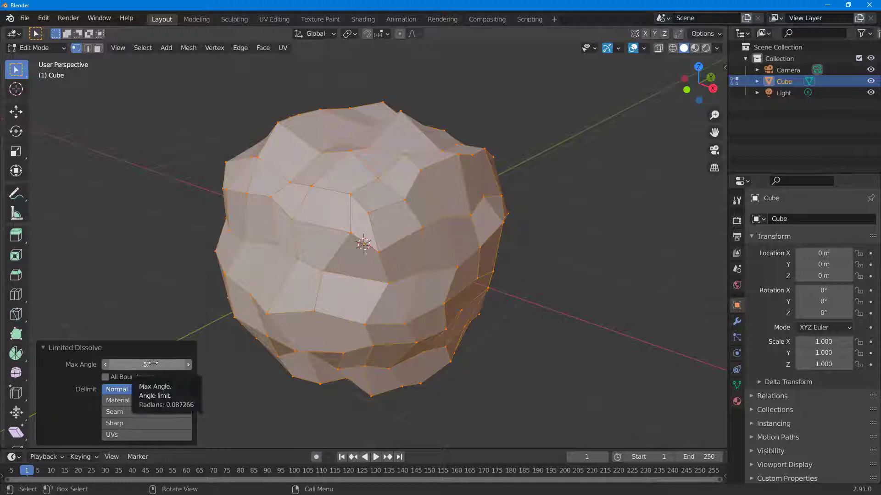
mouse_move(301, 293)
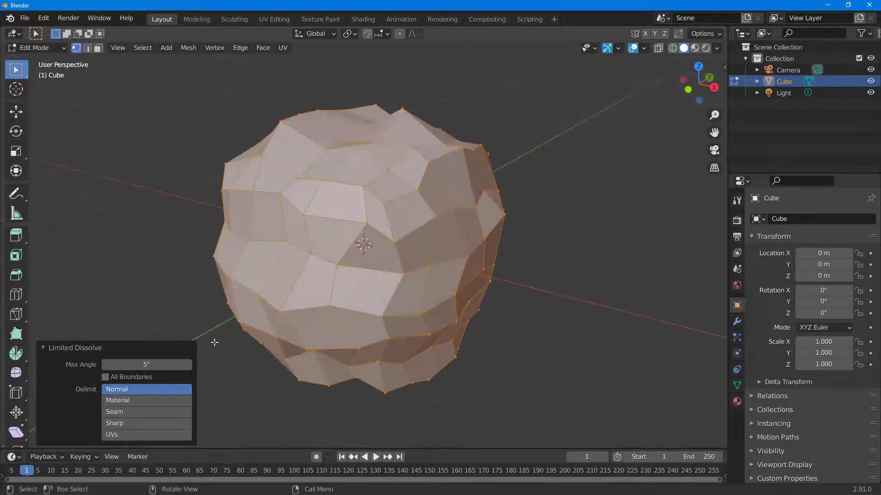
- Raise the Limited Dissolve Max Angle to about 28.7° so the cube merges into few large faces
click(187, 364)
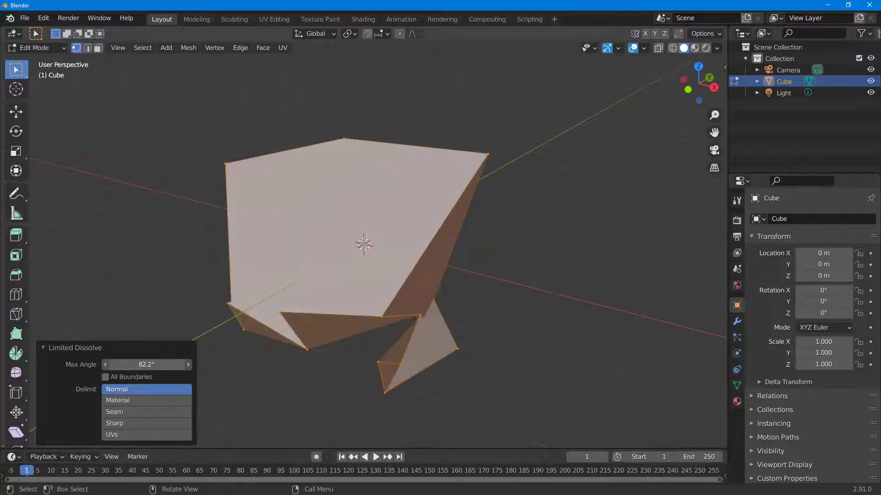
click(188, 364)
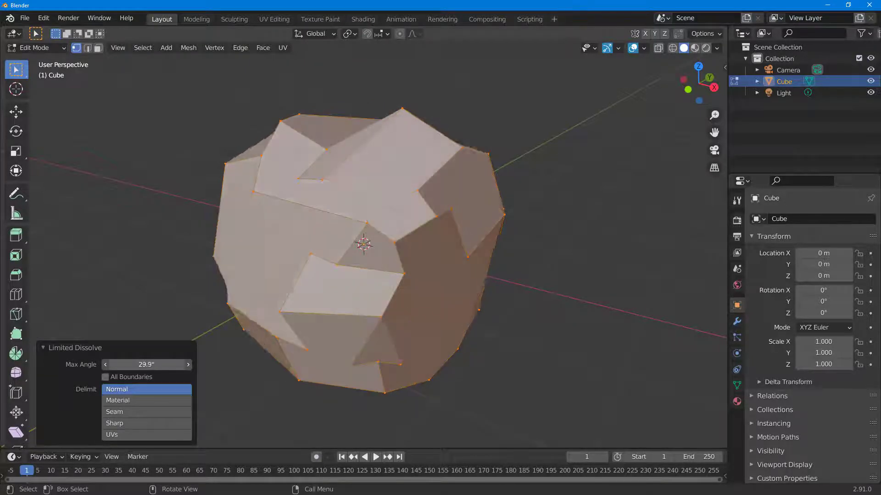
click(105, 364)
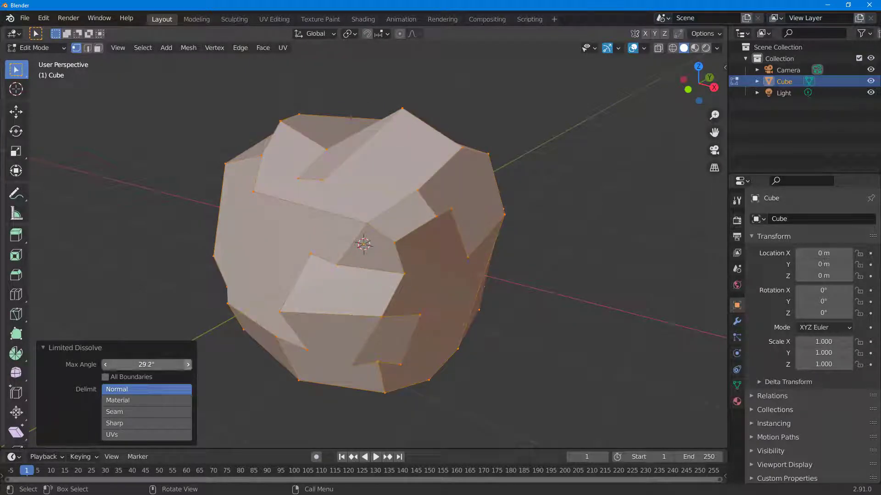
click(146, 364)
text(15)
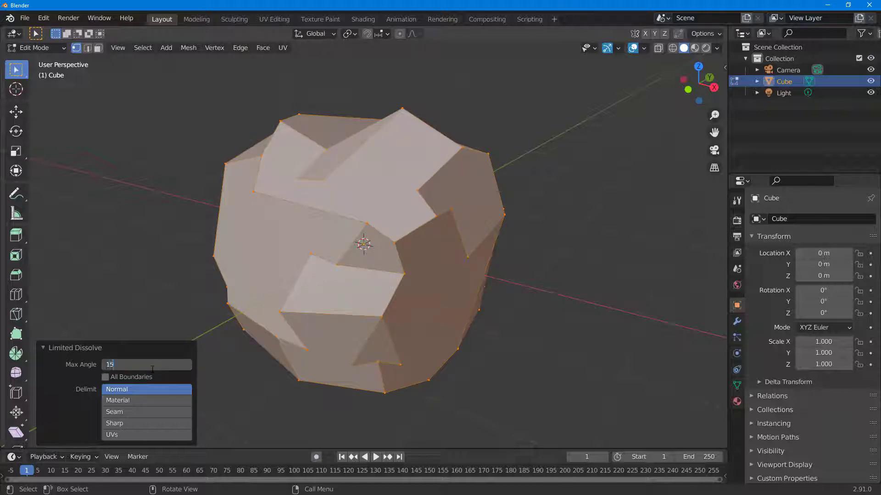
text(28.7)
key(Return)
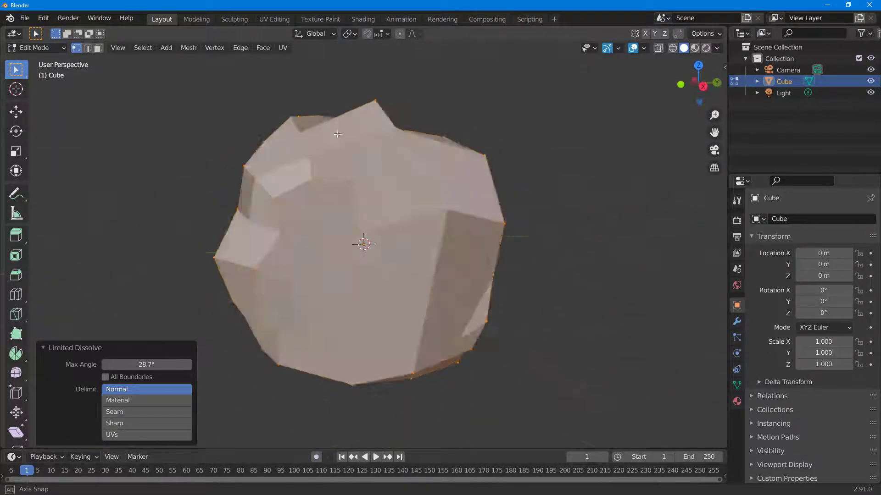
- Switch to Face select mode on the restored lumpy mesh
click(105, 364)
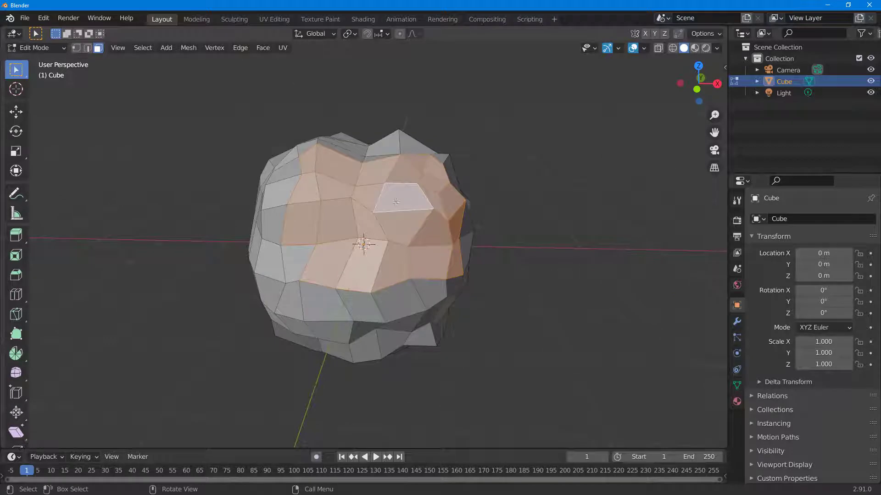
mouse_move(389, 246)
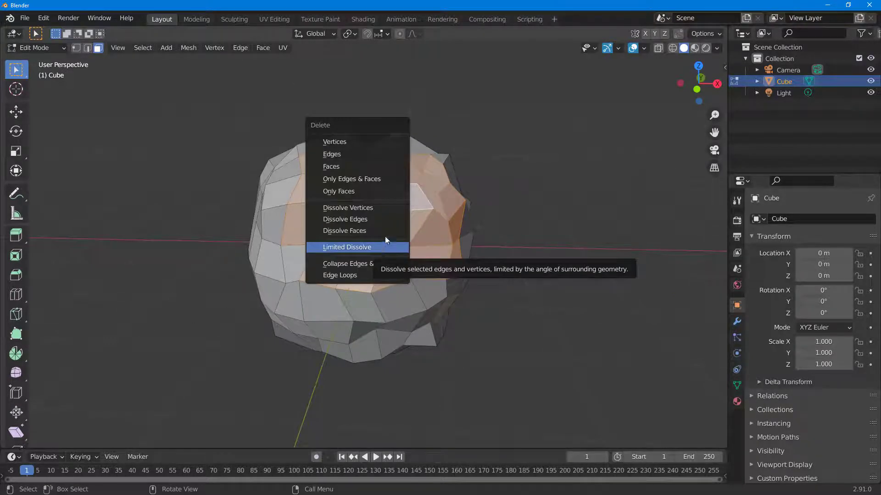
mouse_move(357, 263)
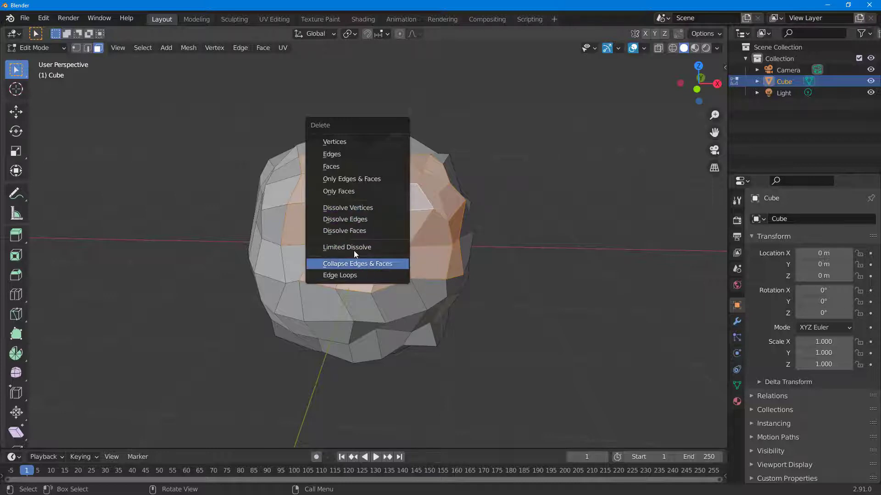
- Limited-dissolve only the selected left-half faces at about 35.4° into a few large faces
click(347, 247)
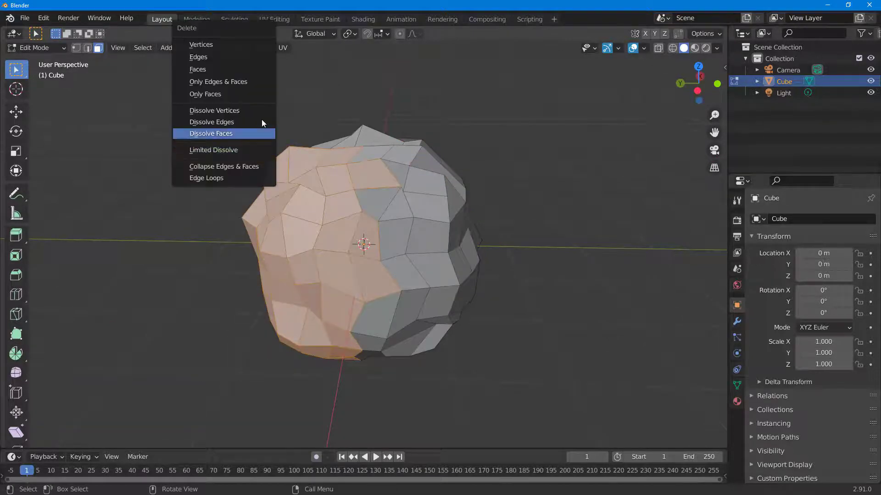
click(213, 150)
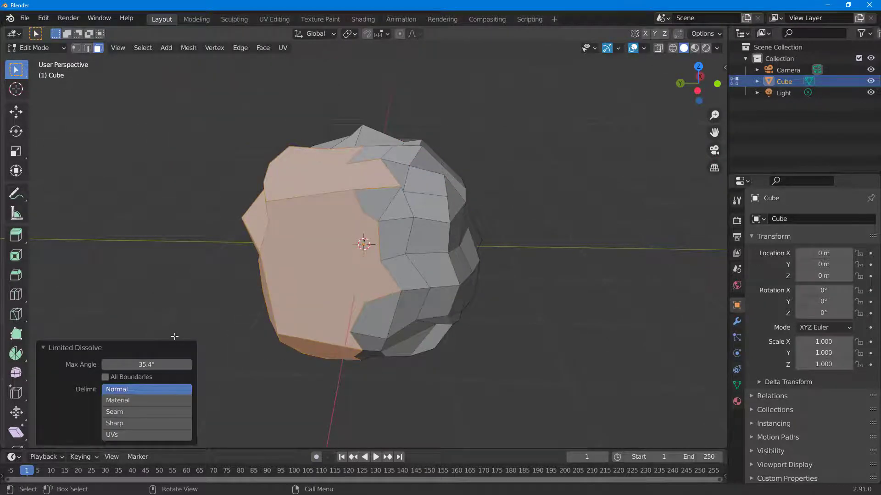